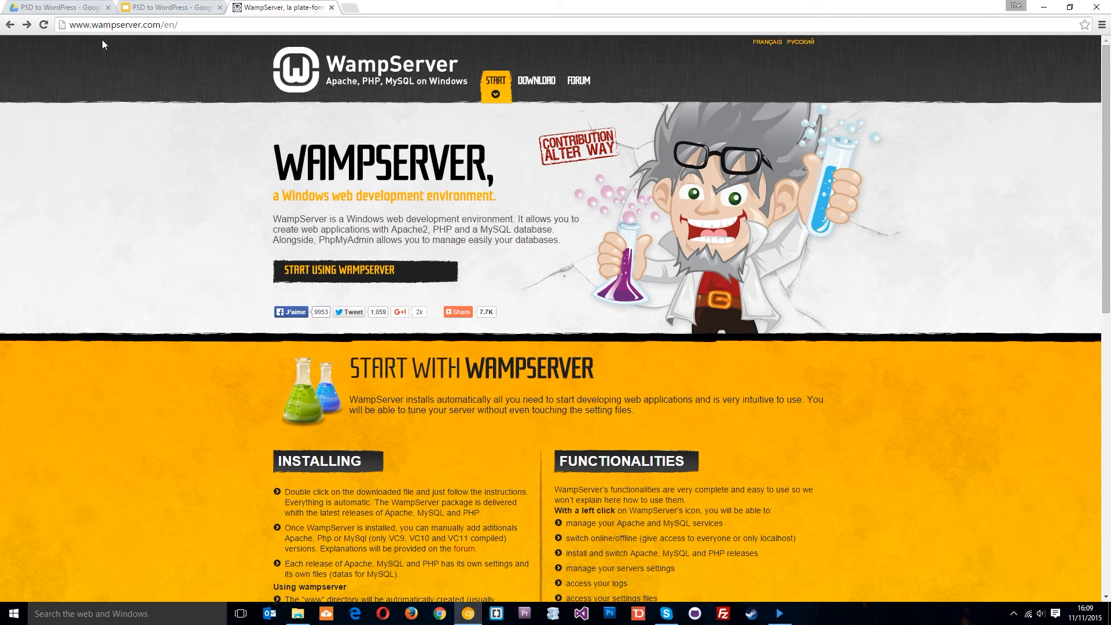
pyautogui.moveTo(176, 96)
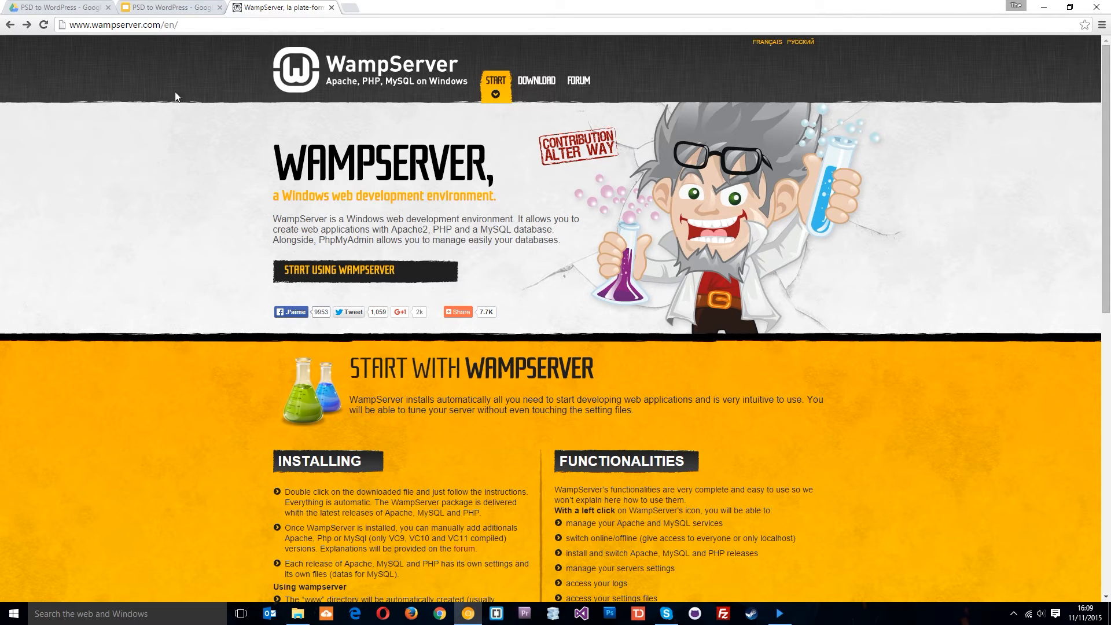
pyautogui.moveTo(341, 285)
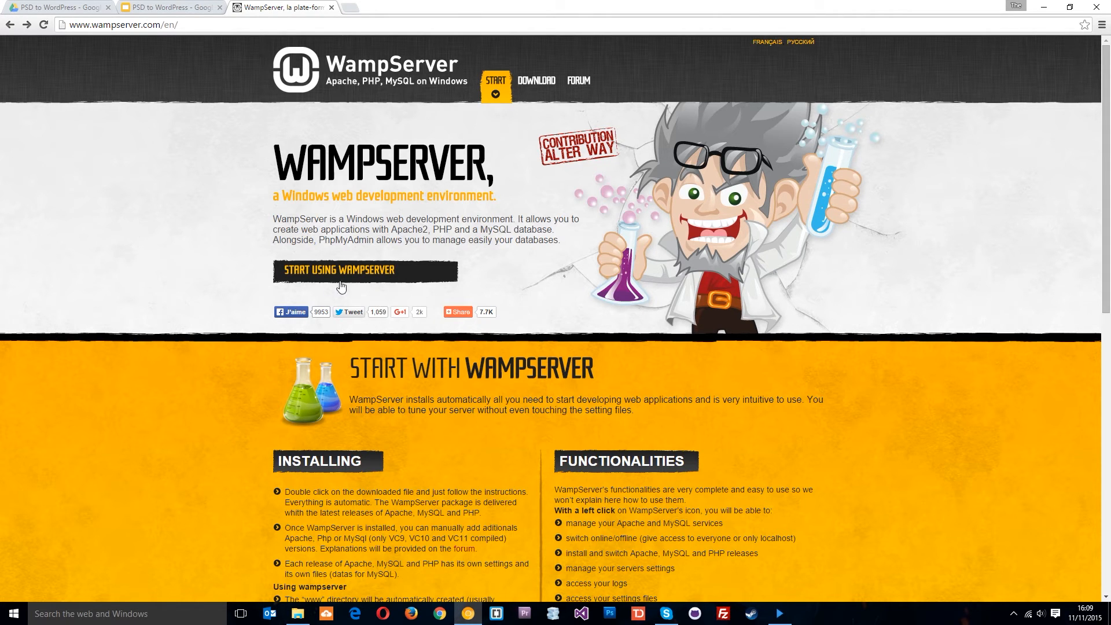
# - Jump to the Downloads section listing the 32-bit and 64-bit WampServer 2.5 packages
pyautogui.click(537, 80)
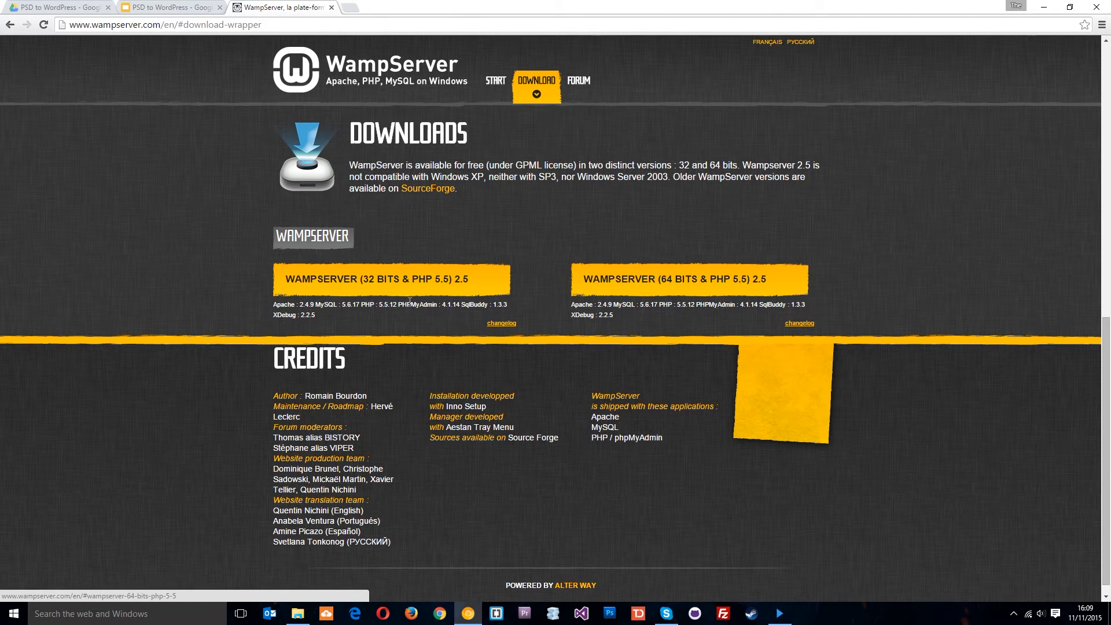
pyautogui.moveTo(674, 290)
pyautogui.write('MY COMP')
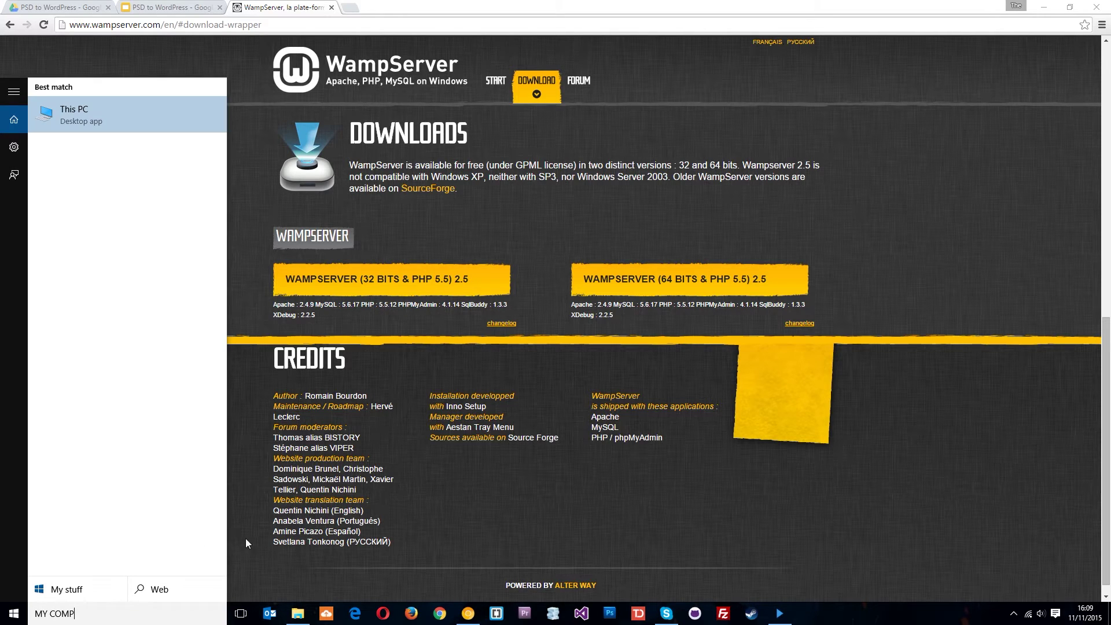
# - Show This PC's Properties, confirming a 64-bit operating system
pyautogui.rightClick(74, 114)
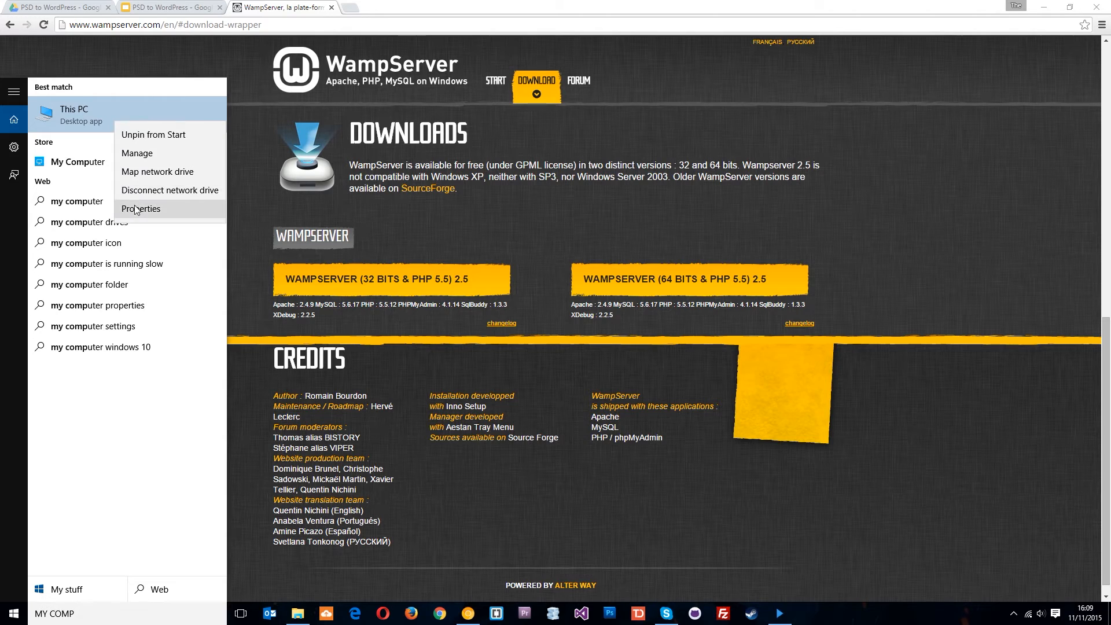
pyautogui.click(141, 208)
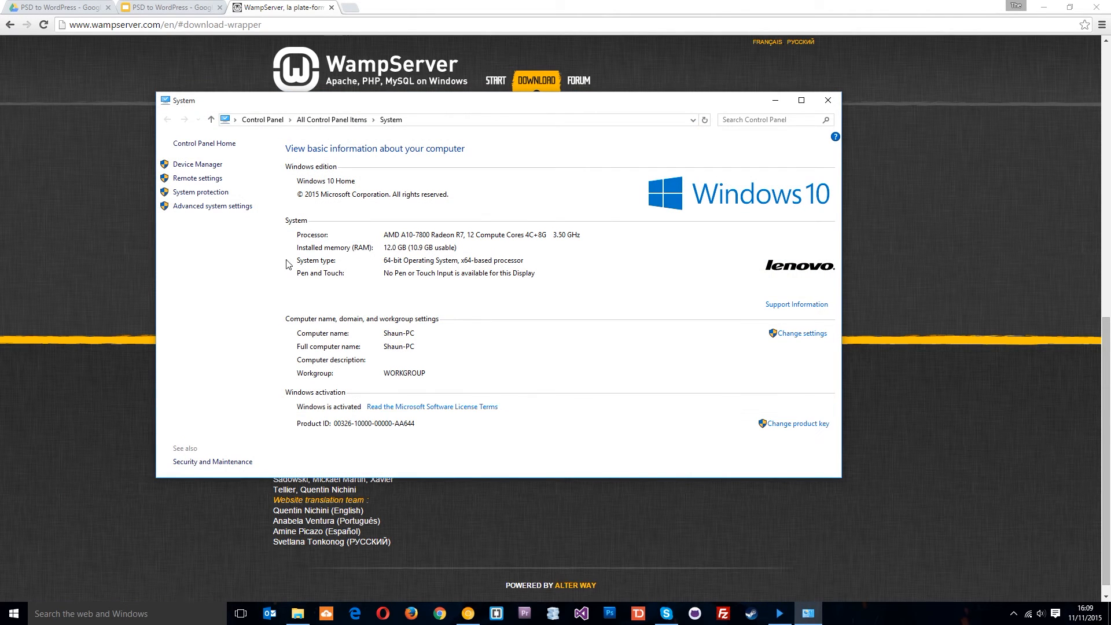
pyautogui.moveTo(655, 276)
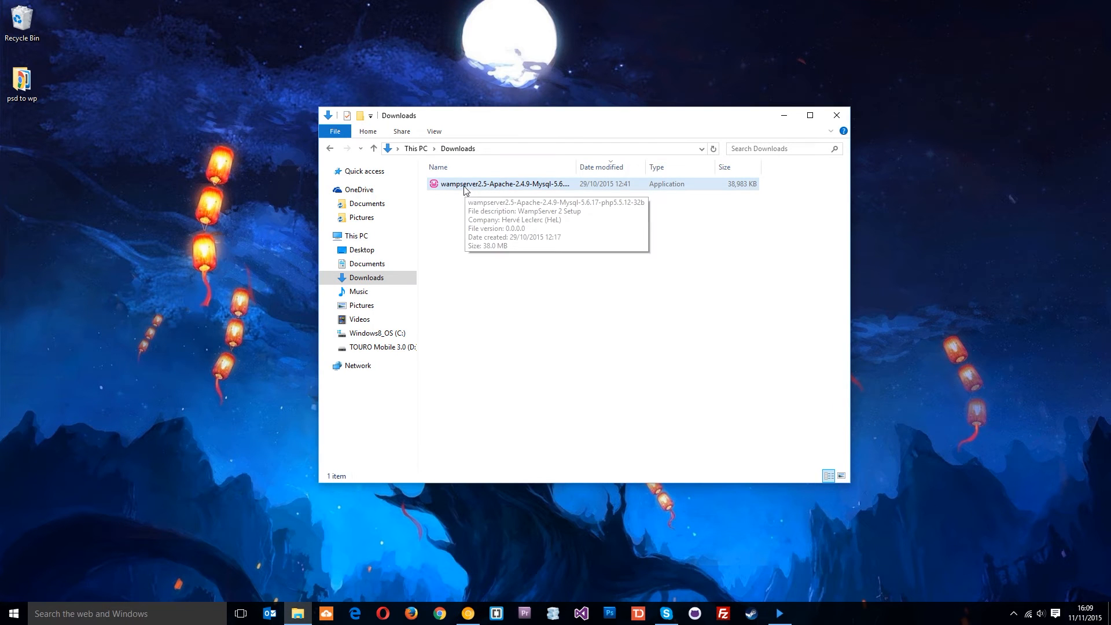
pyautogui.moveTo(477, 261)
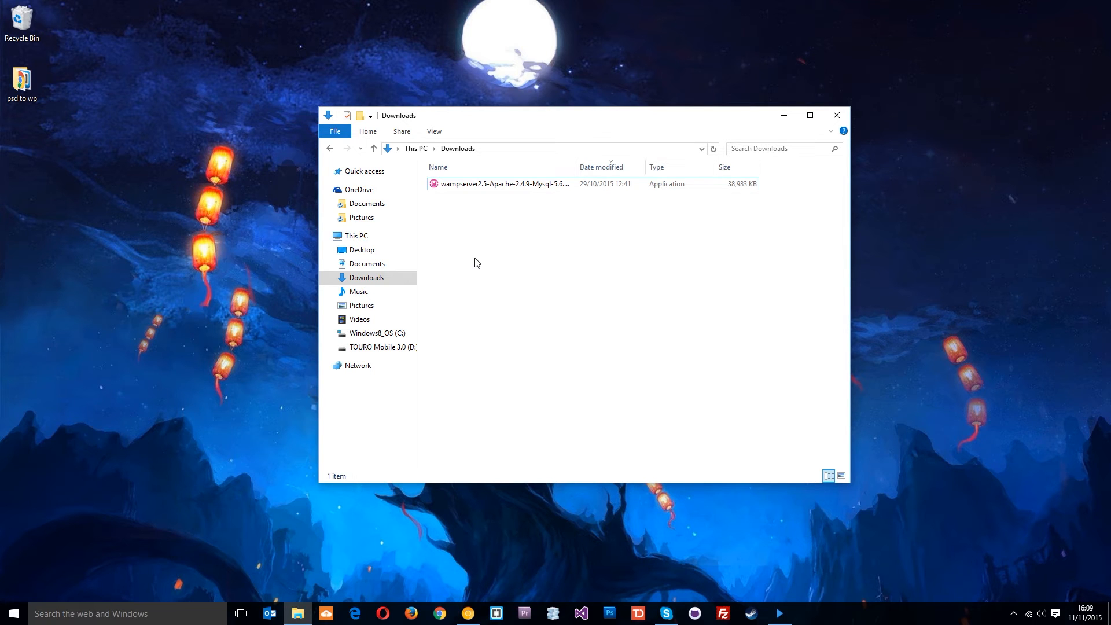
pyautogui.moveTo(1011, 573)
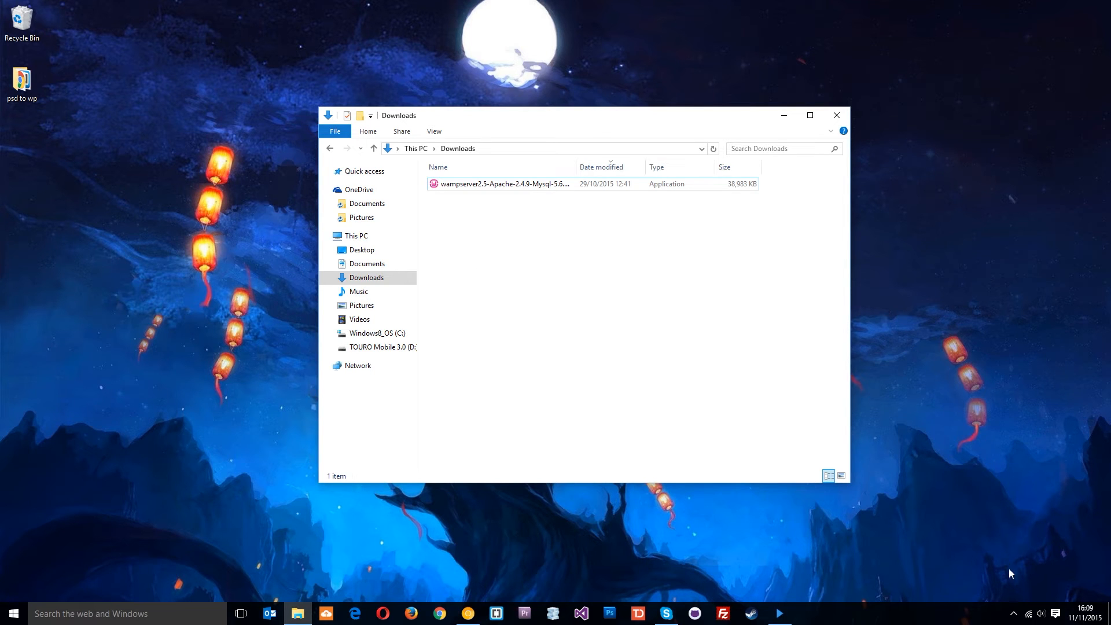
# - Reveal the hidden tray icons and bring up WampServer's management menu with Apache's service options
pyautogui.click(1013, 610)
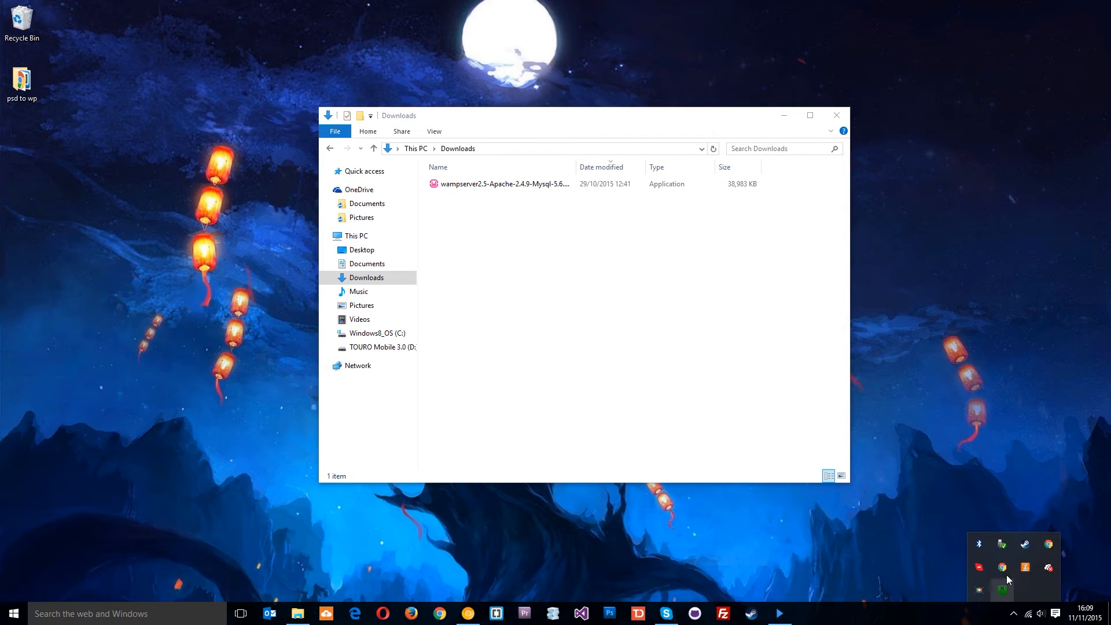
pyautogui.moveTo(1002, 589)
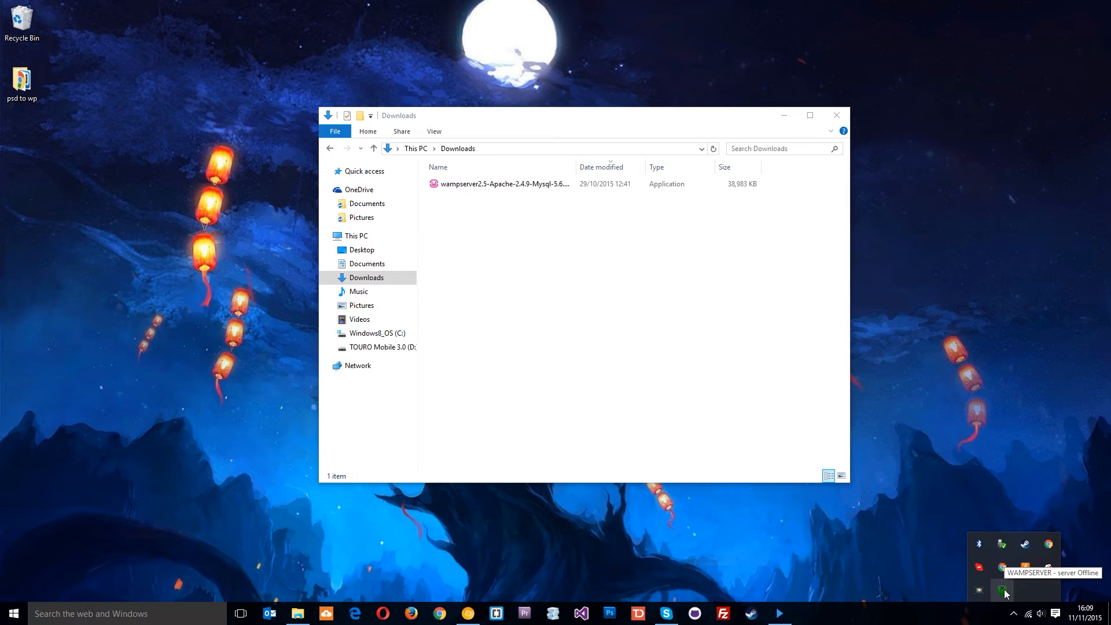
pyautogui.click(1001, 591)
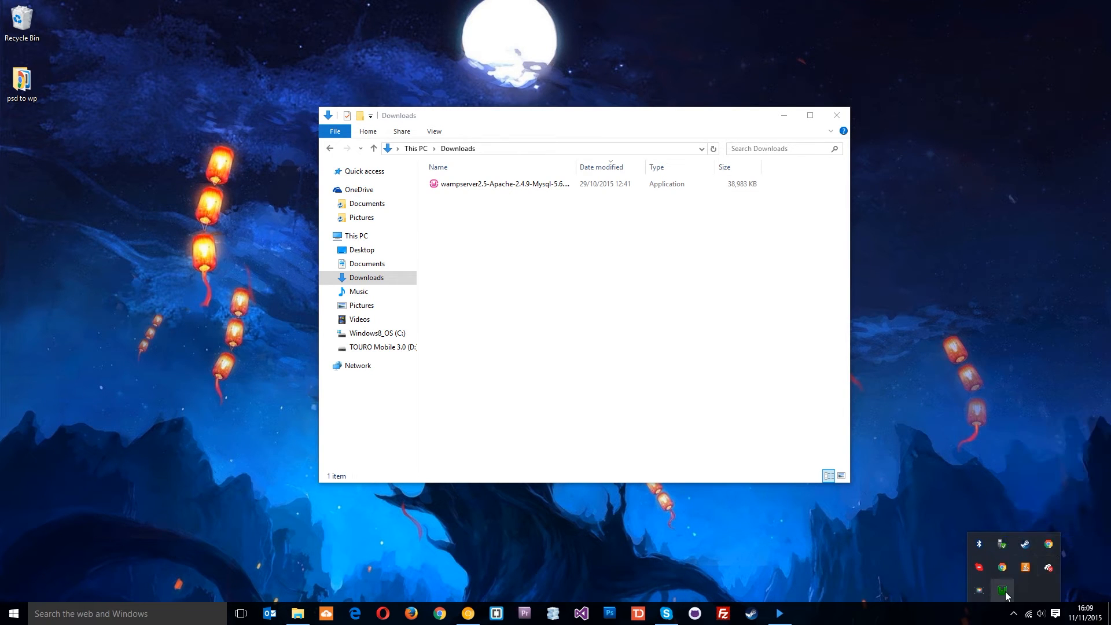
pyautogui.click(1000, 588)
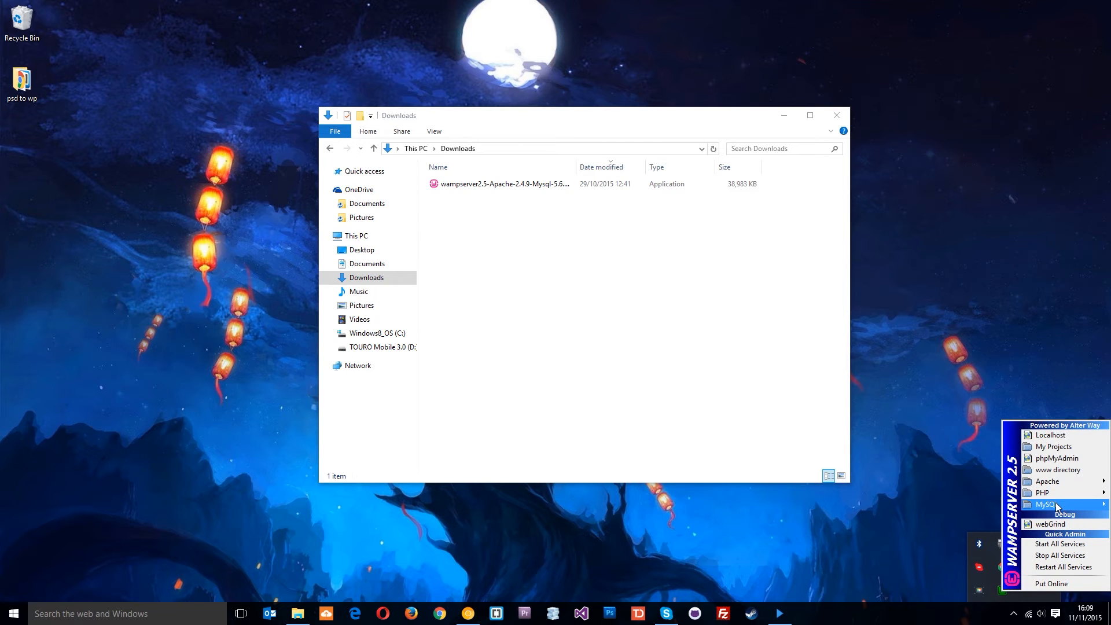
pyautogui.moveTo(1057, 505)
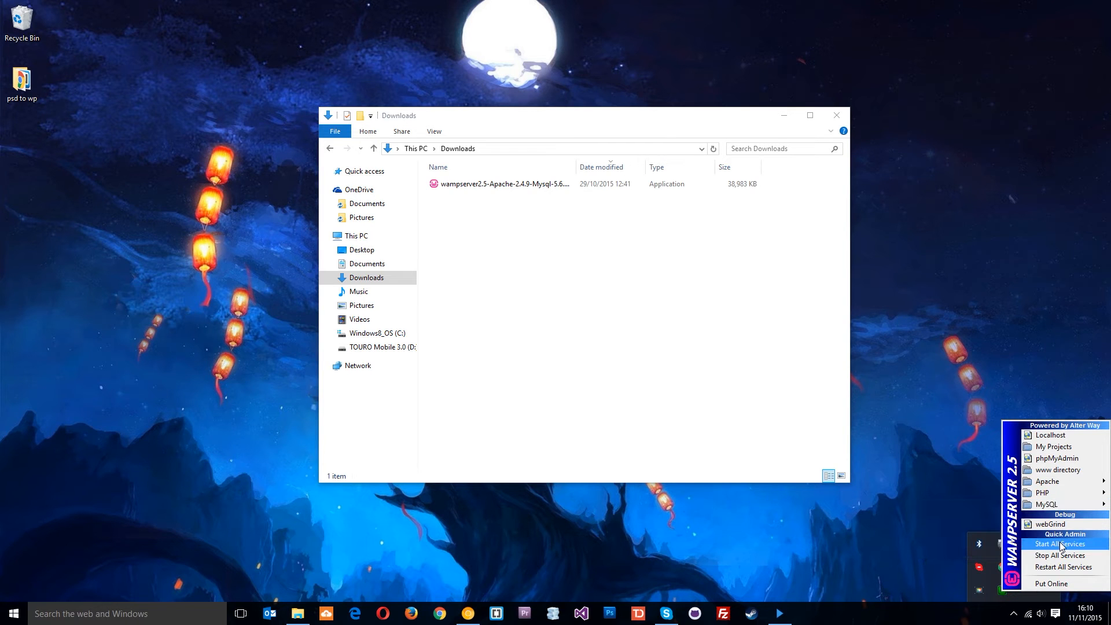
pyautogui.moveTo(1067, 569)
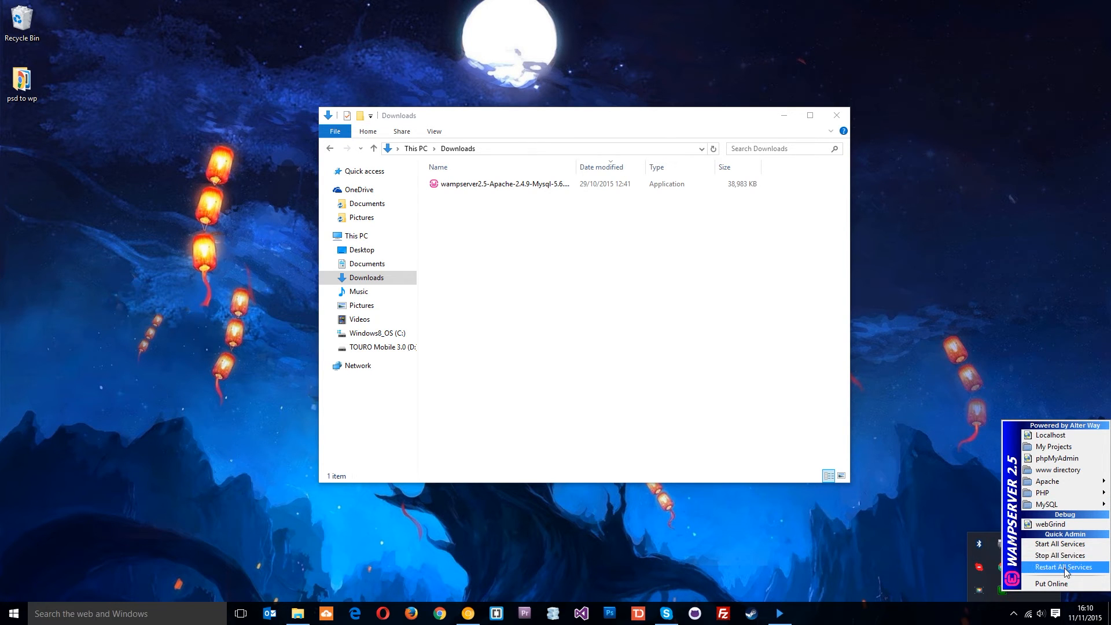
pyautogui.moveTo(1066, 542)
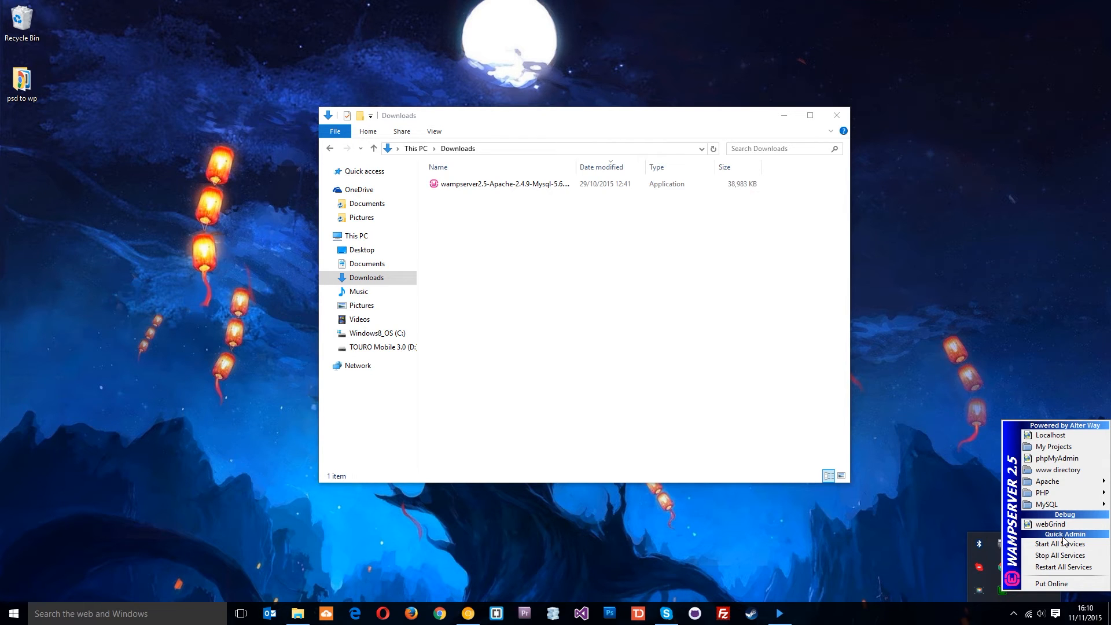
pyautogui.moveTo(1049, 510)
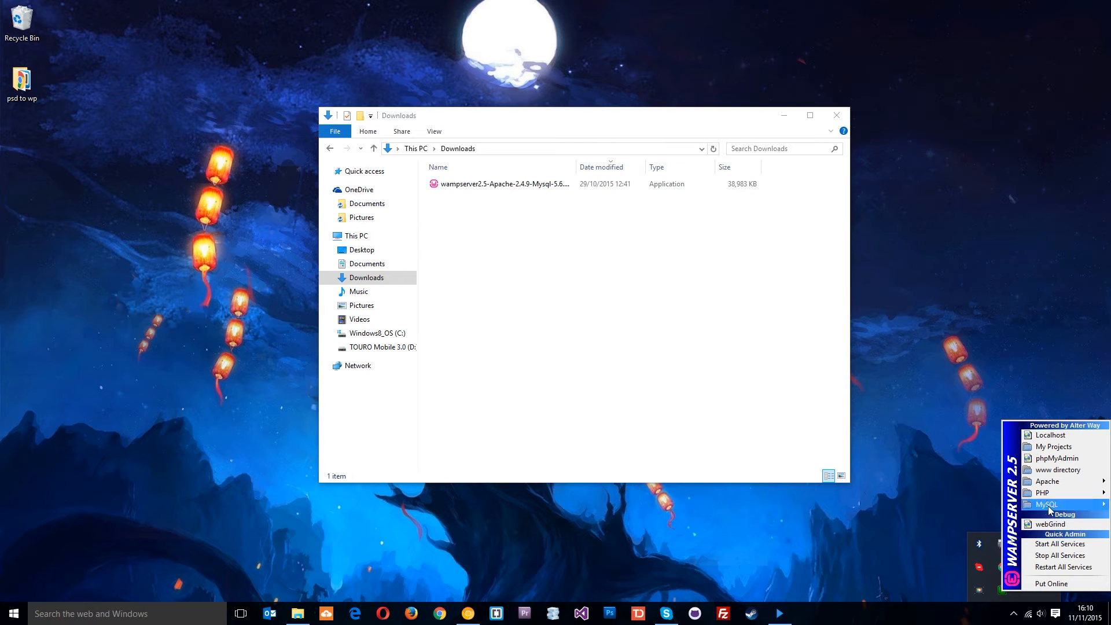
pyautogui.moveTo(1047, 480)
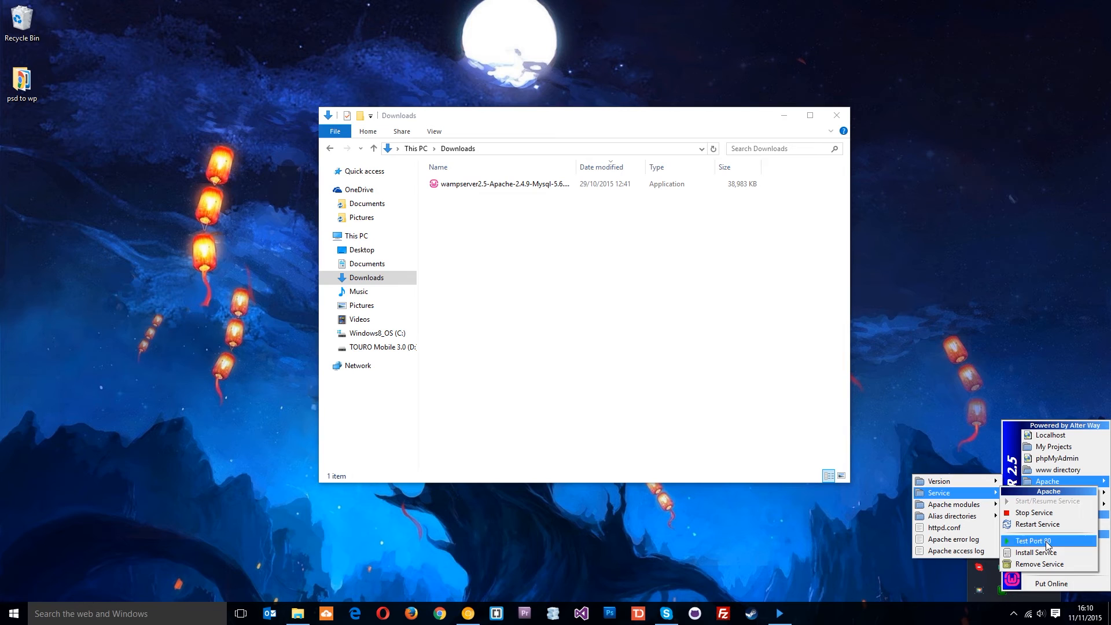
# - Run Test Port 80, reporting the port is used by Apache/2.4.9 (Win32) PHP/5.5.12
pyautogui.click(1032, 541)
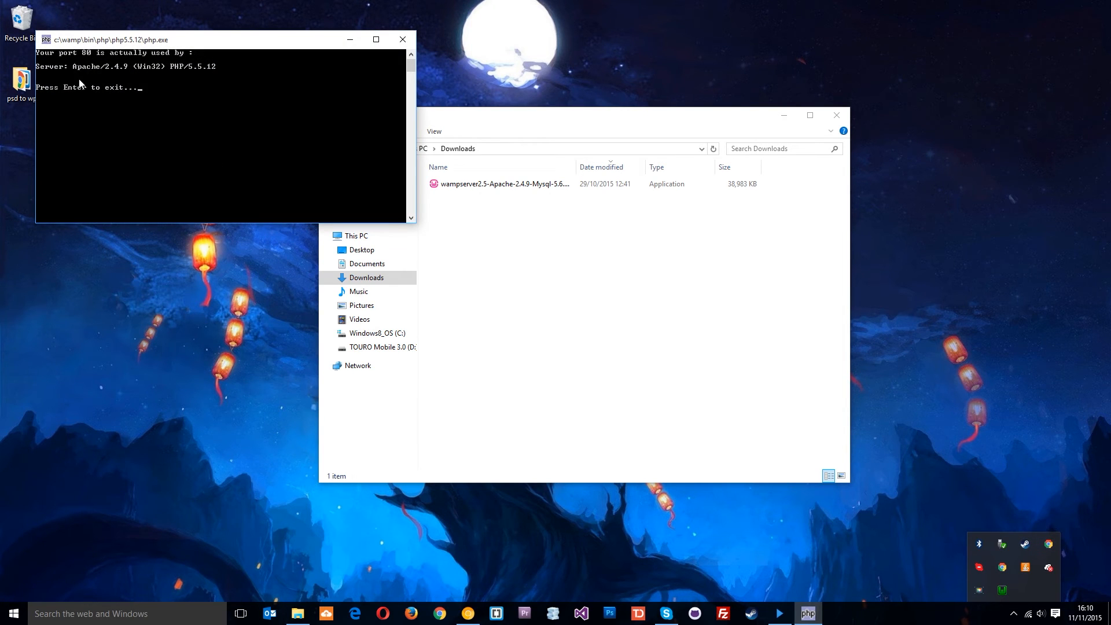
pyautogui.moveTo(161, 60)
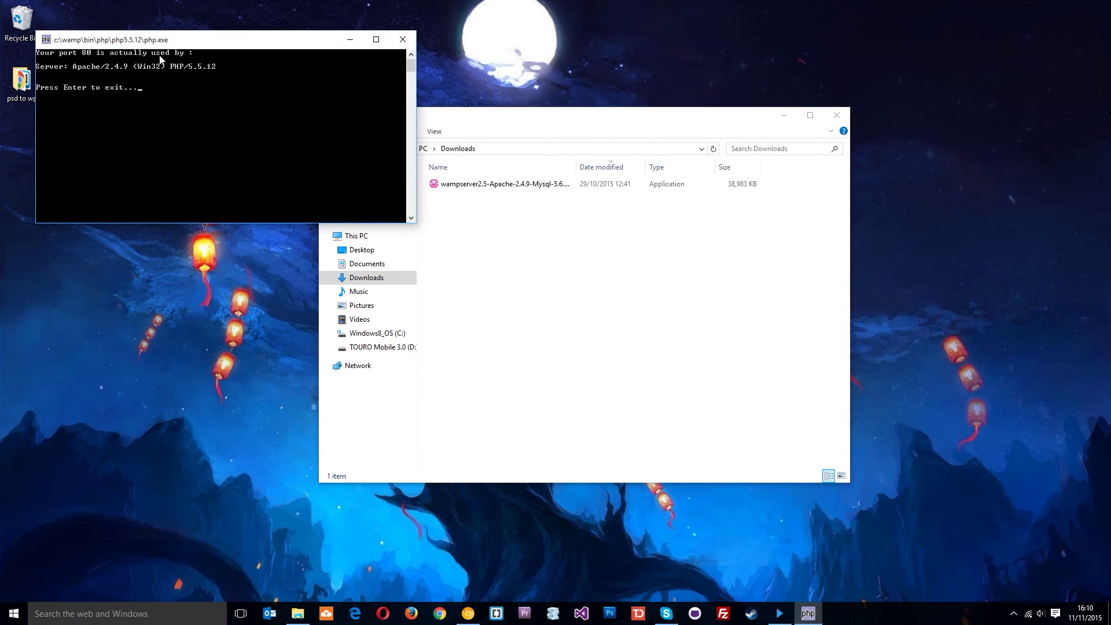
pyautogui.moveTo(94, 76)
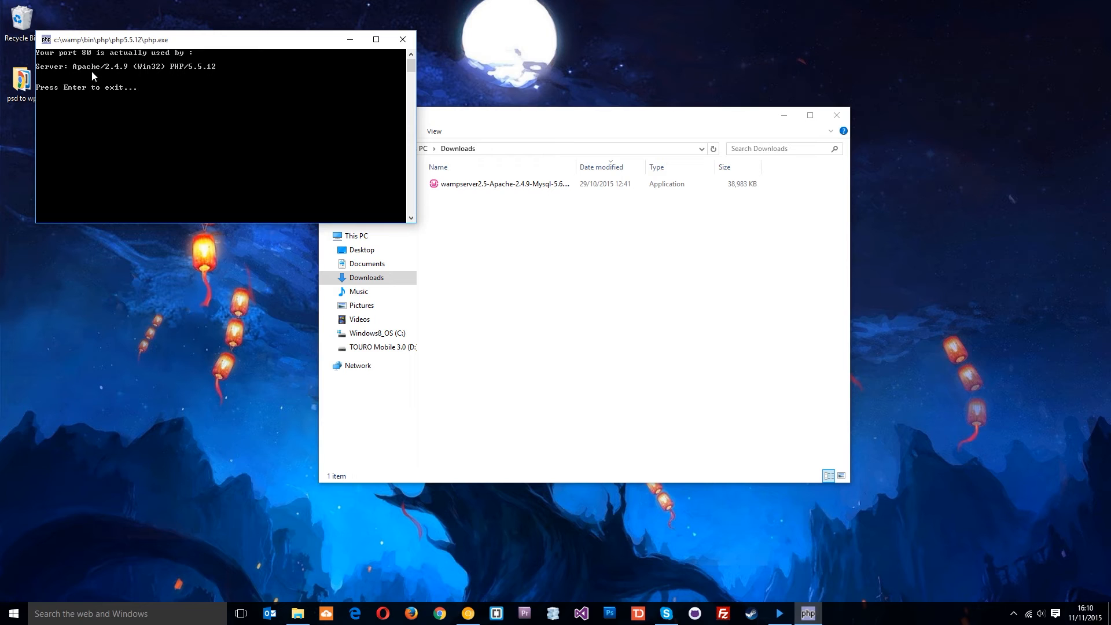
pyautogui.moveTo(352, 174)
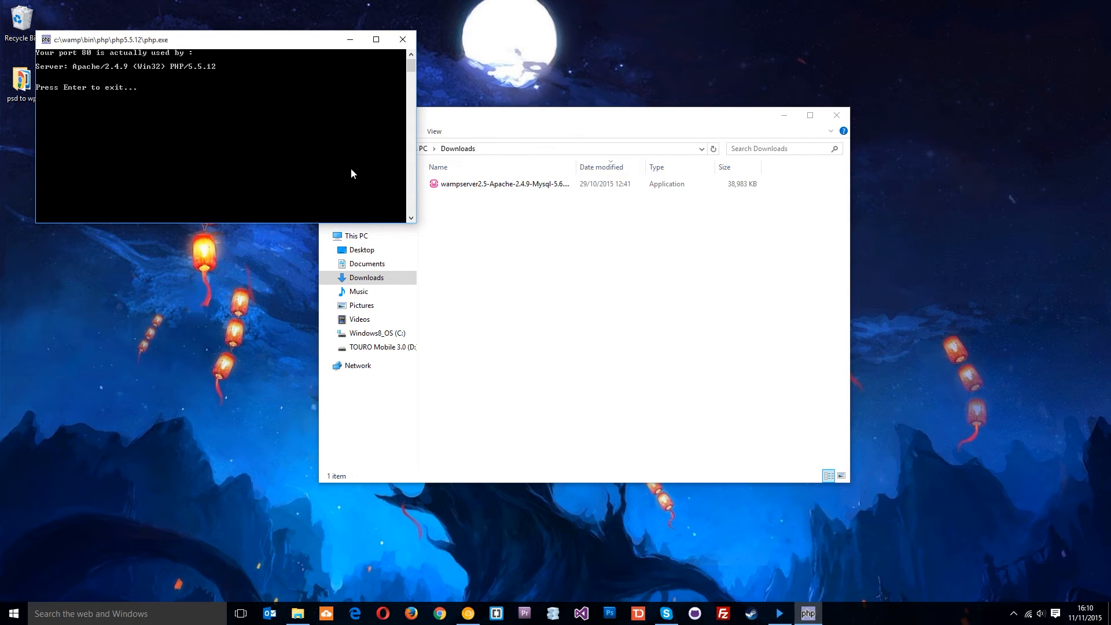
pyautogui.moveTo(135, 70)
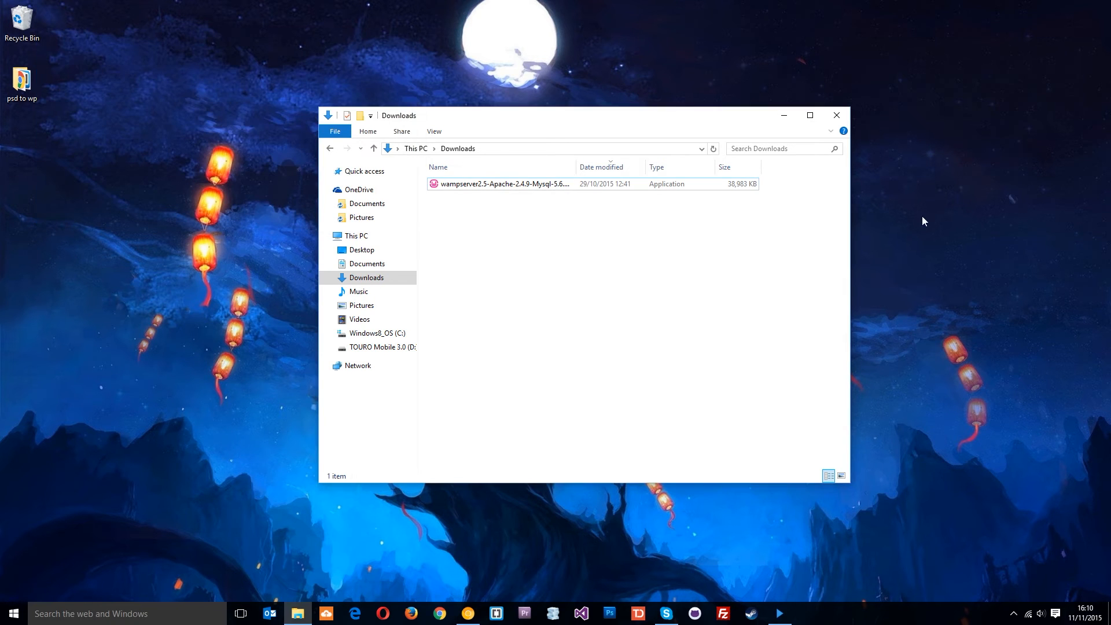
# - Bring WampServer's control menu back up from the hidden tray icons
pyautogui.click(1014, 611)
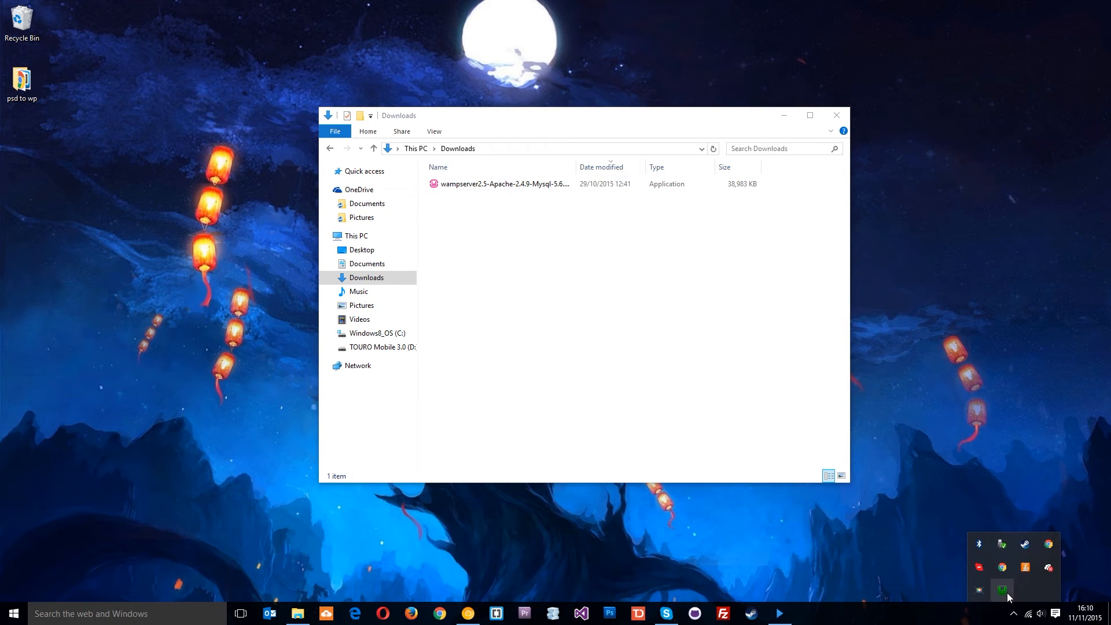
pyautogui.click(1001, 589)
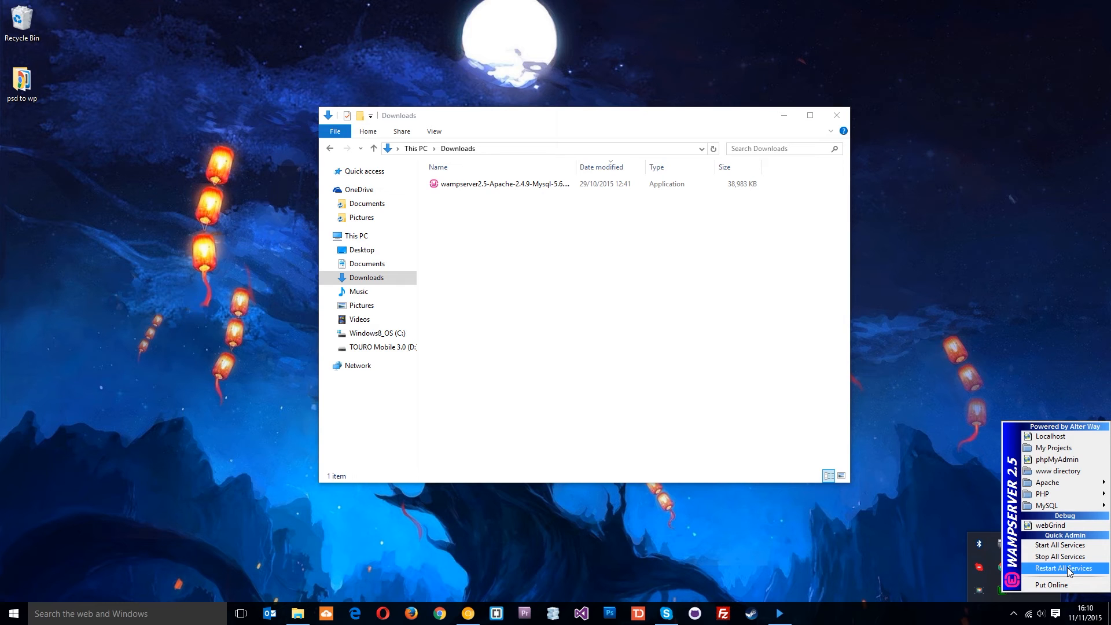
pyautogui.moveTo(1053, 505)
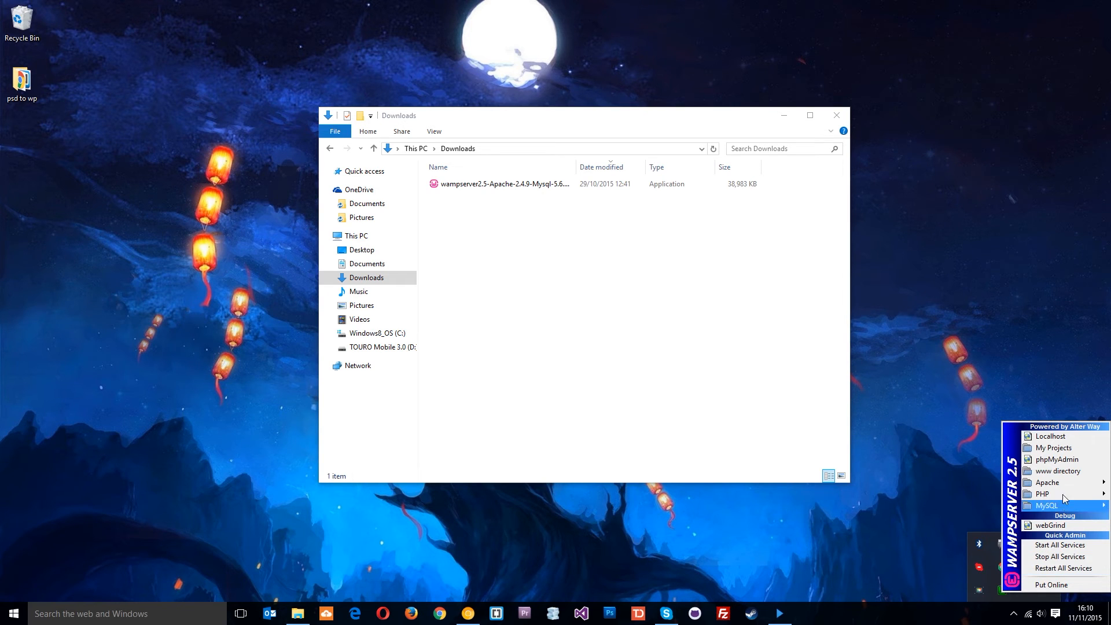
# - Show the C:\wamp\www web root folder with its favicon and index files
pyautogui.click(1050, 471)
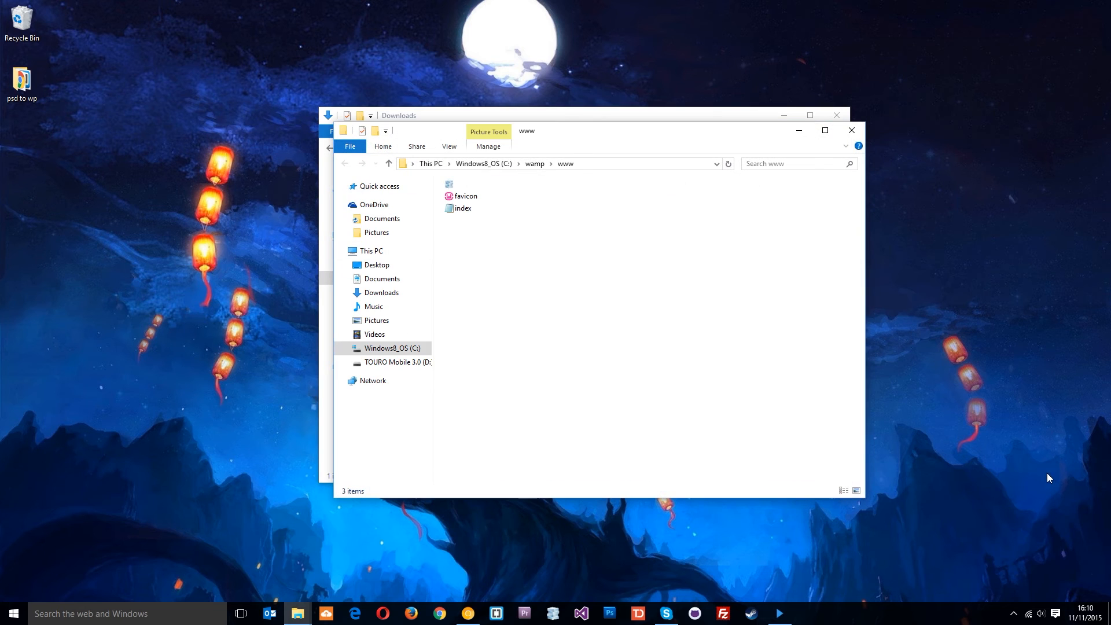
pyautogui.moveTo(1049, 469)
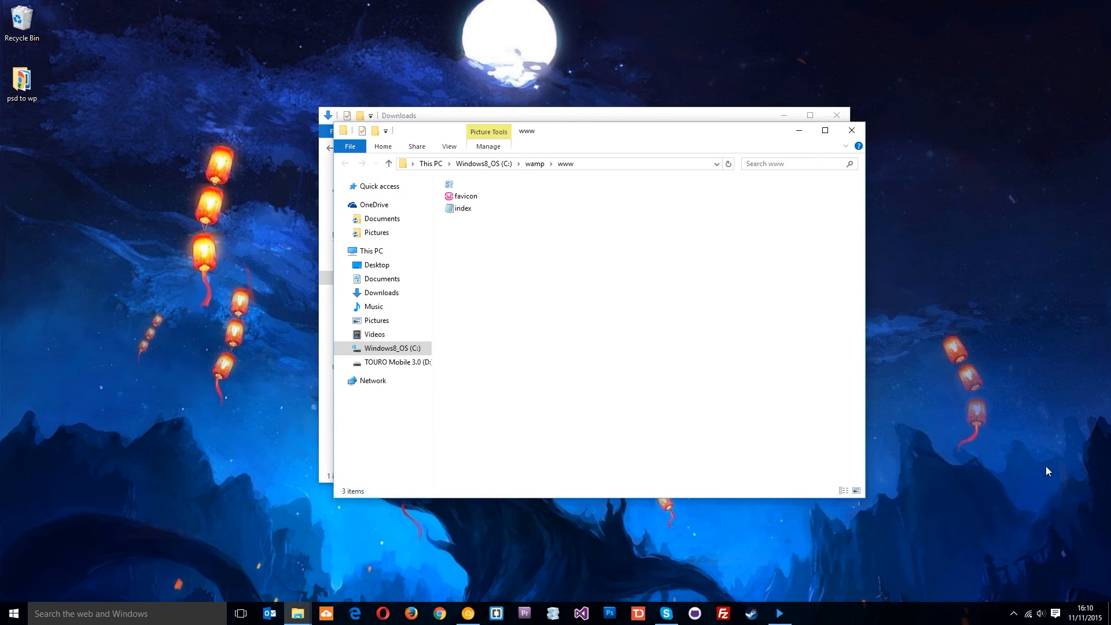
pyautogui.moveTo(476, 241)
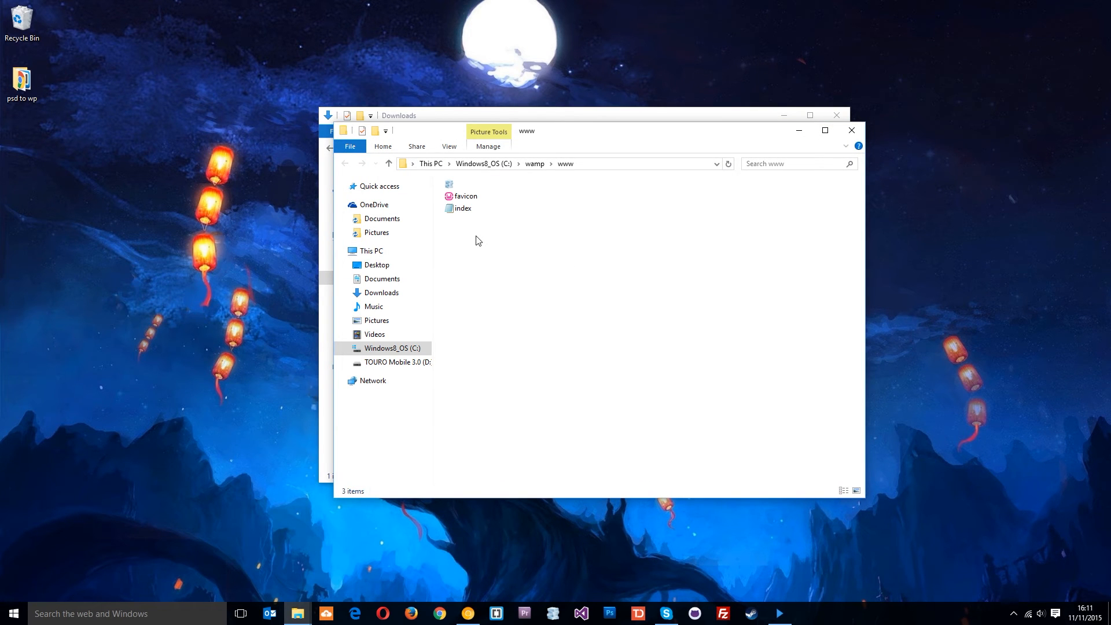
pyautogui.moveTo(507, 272)
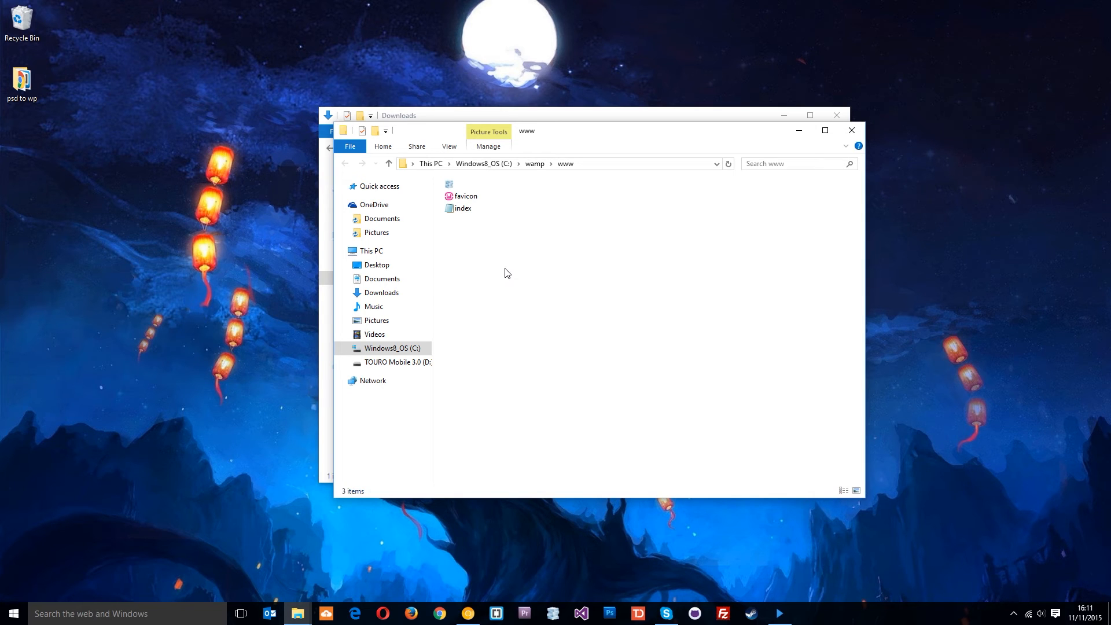
pyautogui.moveTo(475, 211)
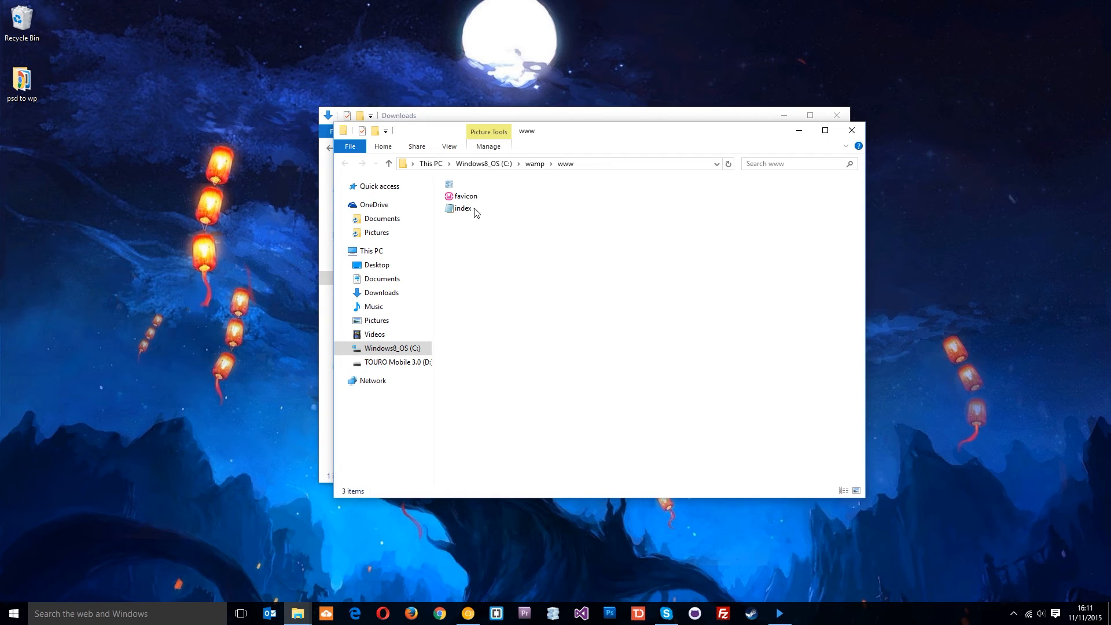
pyautogui.moveTo(477, 191)
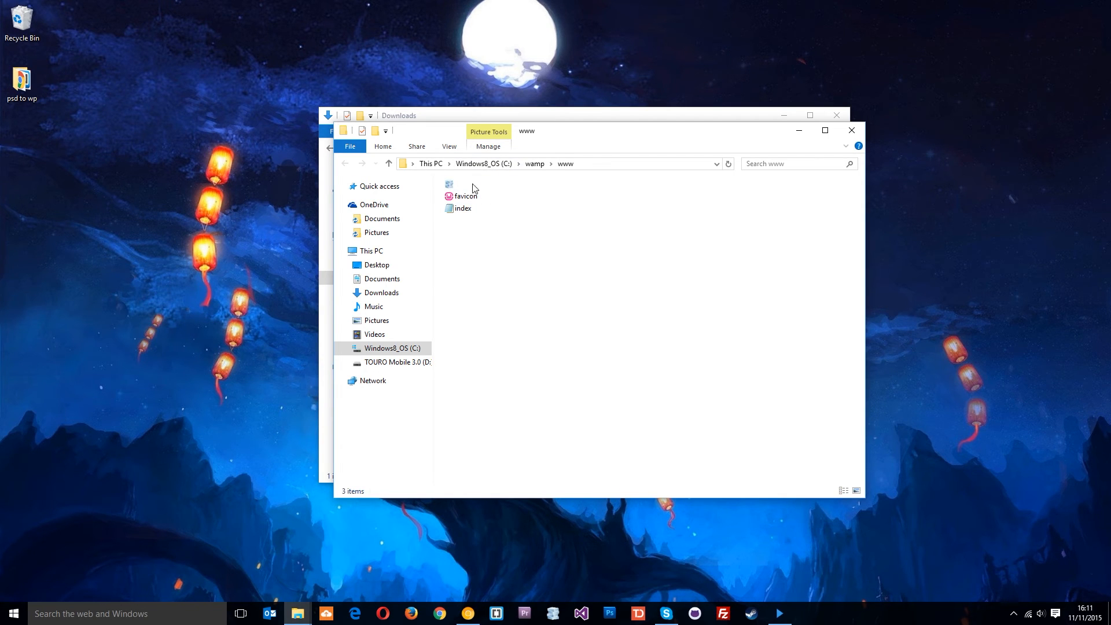
pyautogui.moveTo(500, 227)
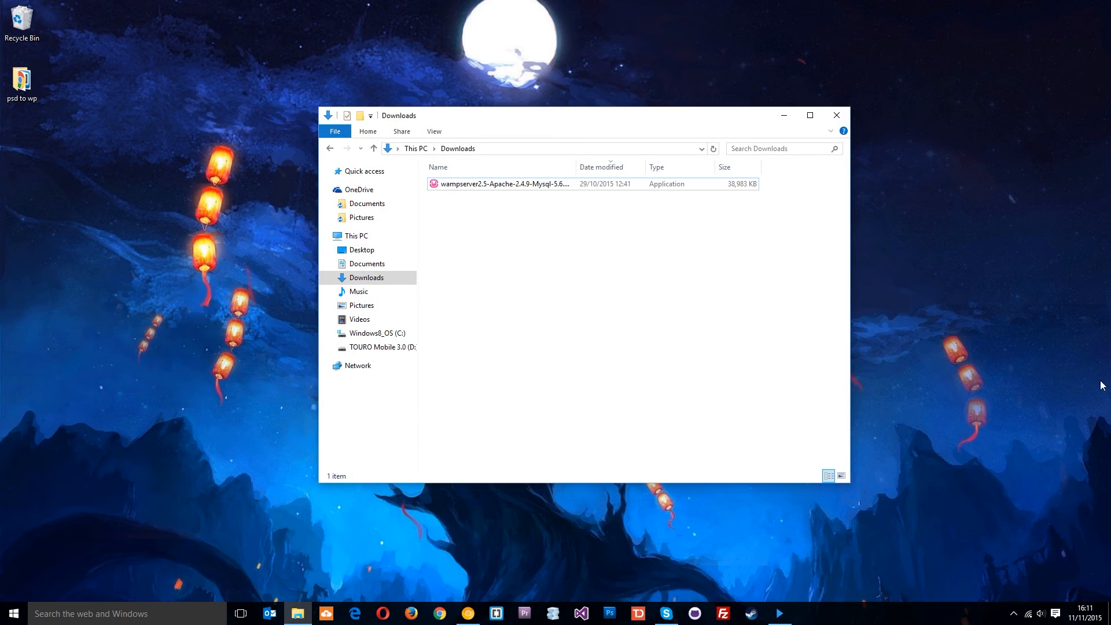
# - Load the localhost homepage showing Apache 2.4.9, PHP 5.5.12 and MySQL 5.6.17, then close Chrome
pyautogui.click(1022, 588)
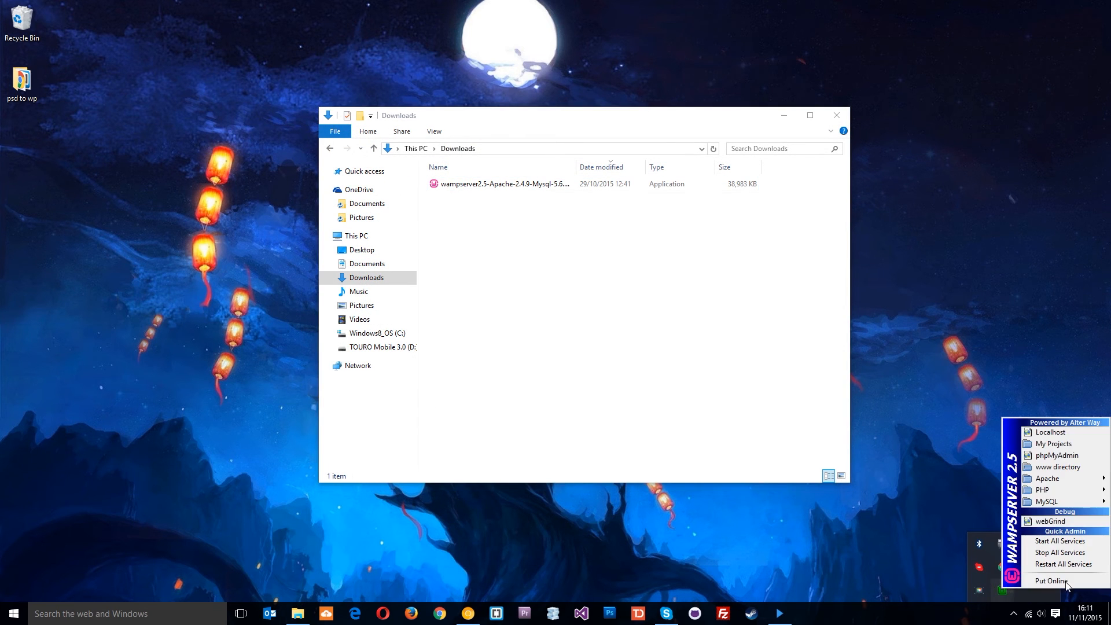
pyautogui.click(1049, 432)
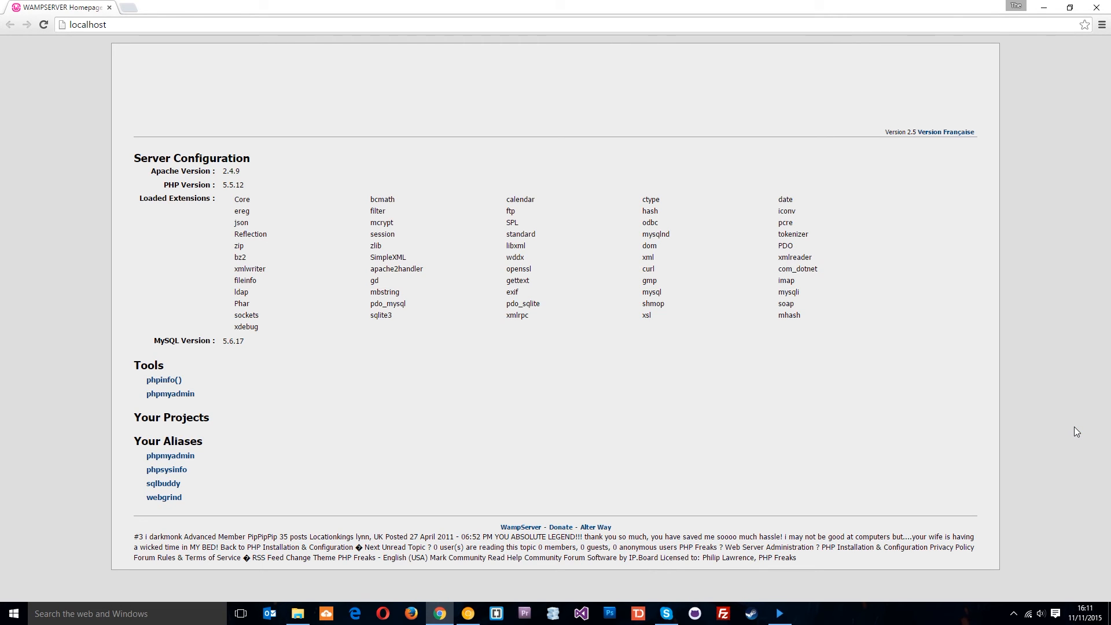
pyautogui.moveTo(496, 264)
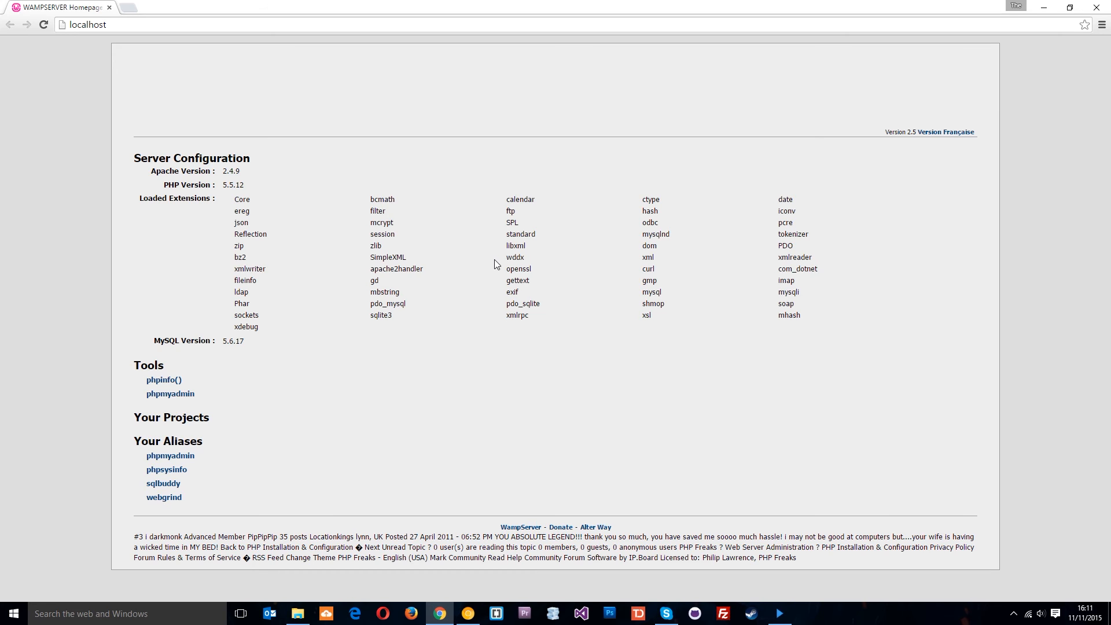
pyautogui.moveTo(872, 47)
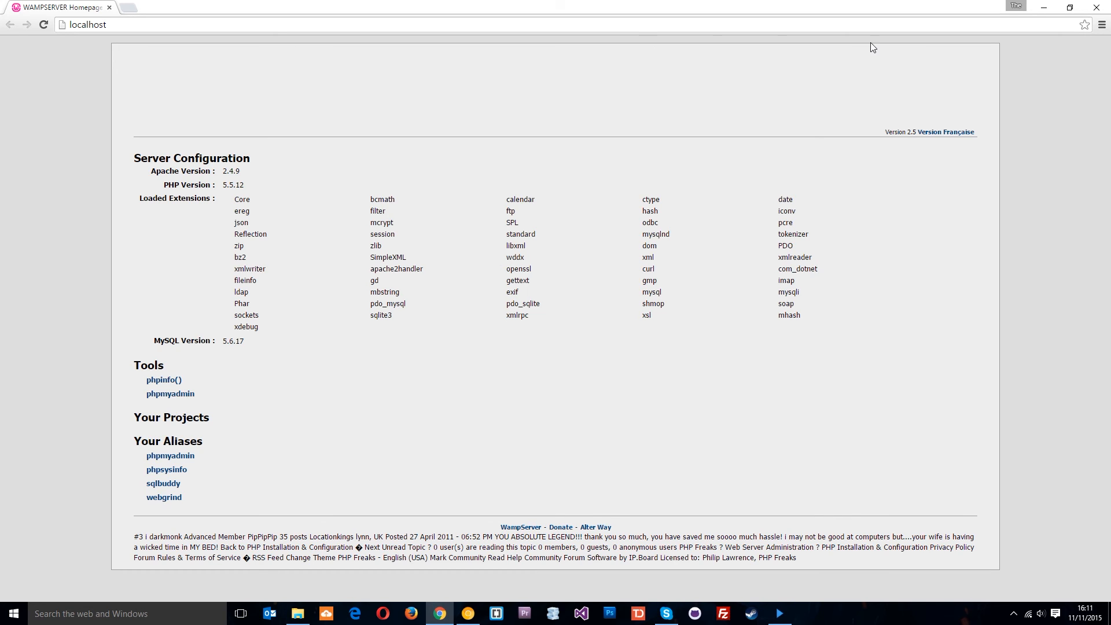
pyautogui.moveTo(1104, 7)
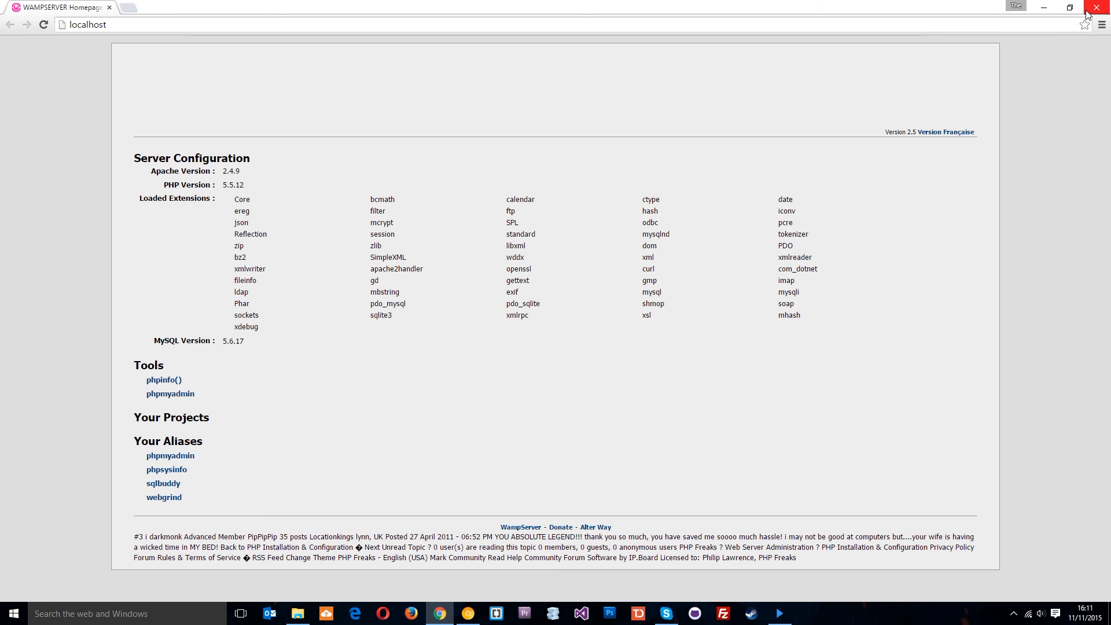
pyautogui.click(1095, 7)
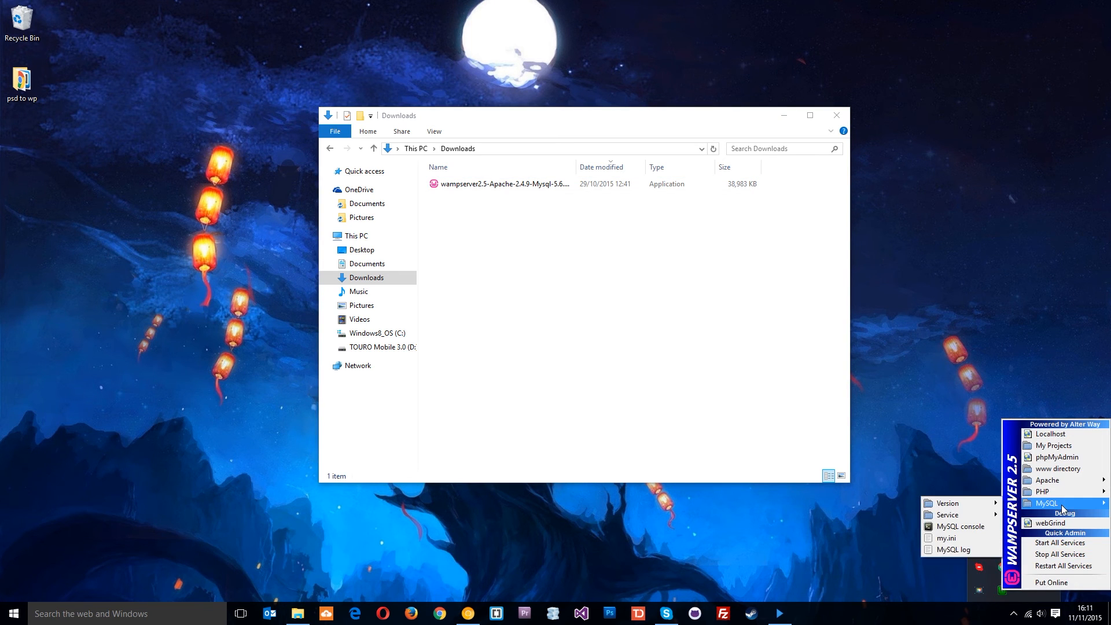
pyautogui.moveTo(1063, 457)
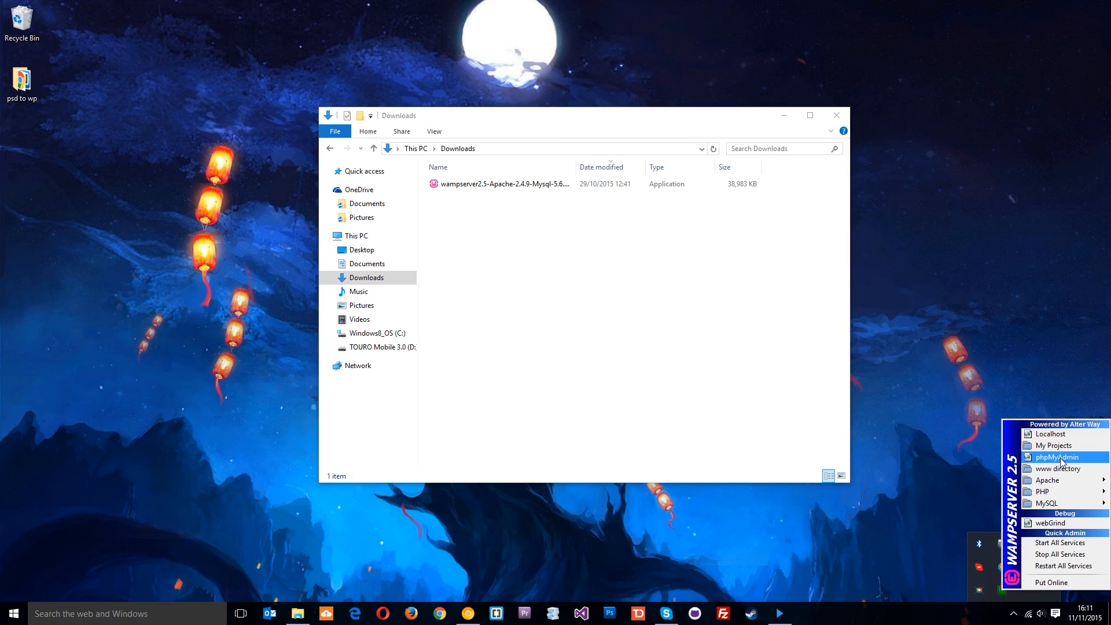
# - Load the phpMyAdmin login page at localhost/phpmyadmin with username root prefilled
pyautogui.click(1056, 457)
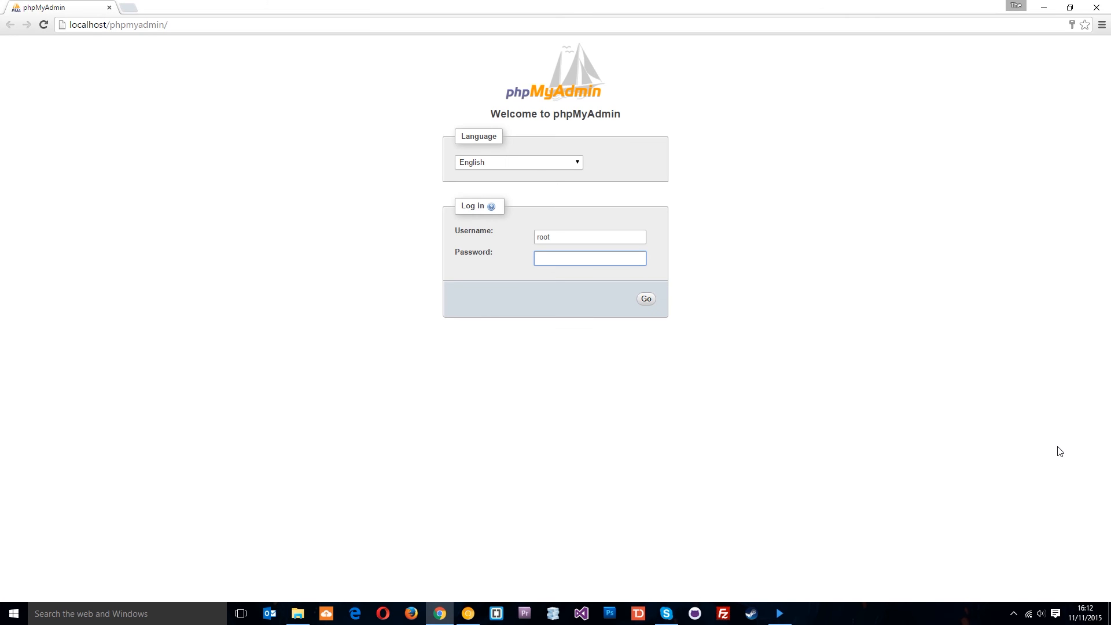
pyautogui.moveTo(1039, 428)
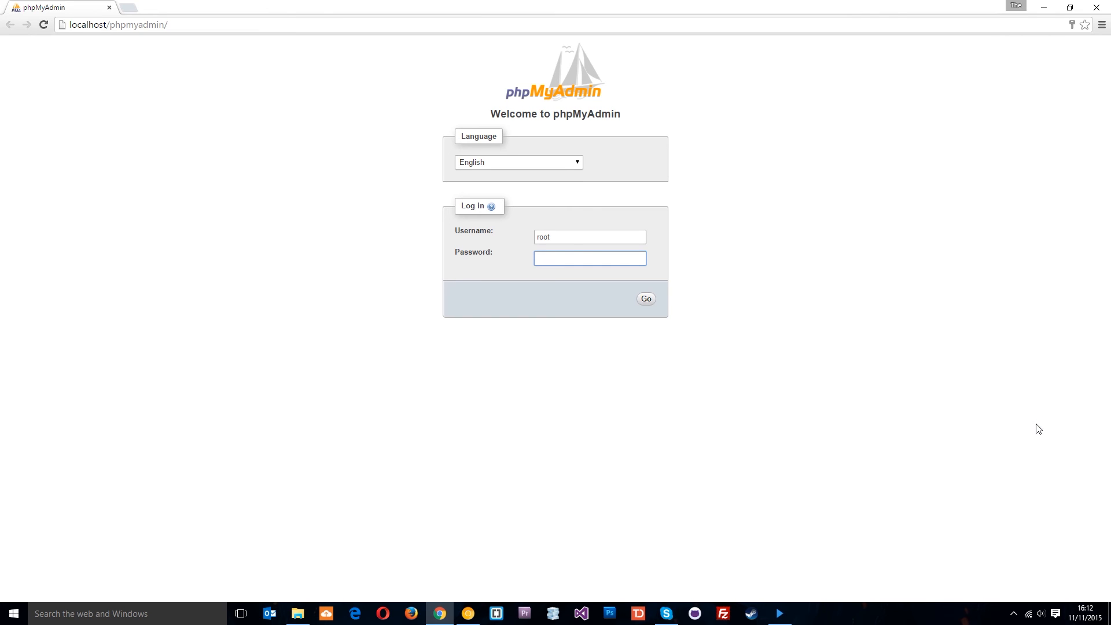
# - Log in as root with a blank password, reaching the server overview listing information_schema, mysql and performance_schema
pyautogui.click(646, 298)
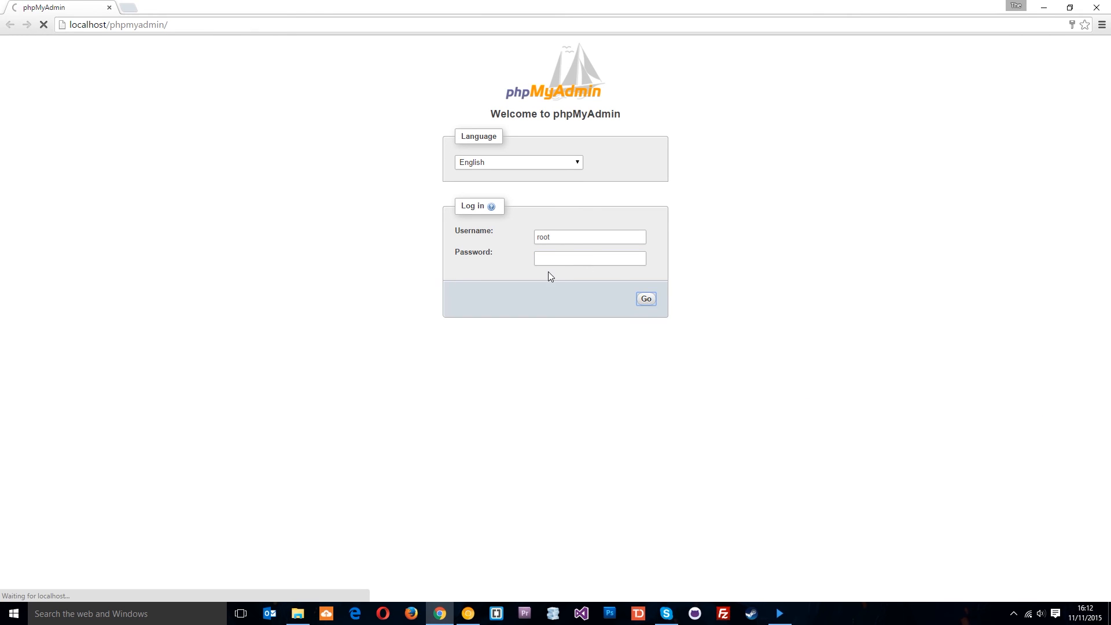
pyautogui.click(645, 298)
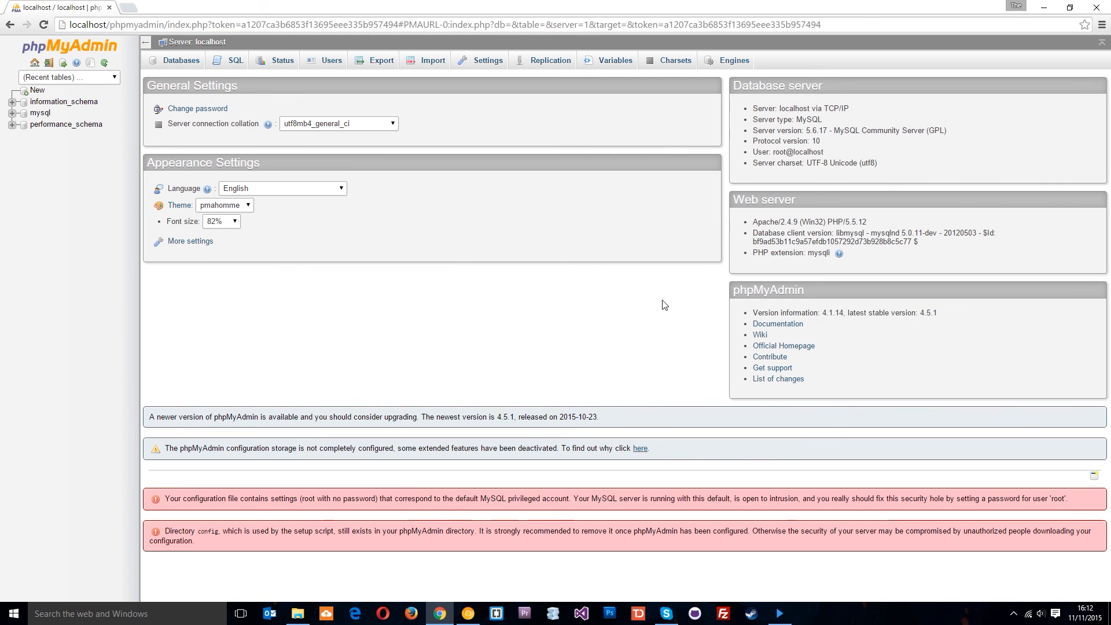
pyautogui.moveTo(486, 67)
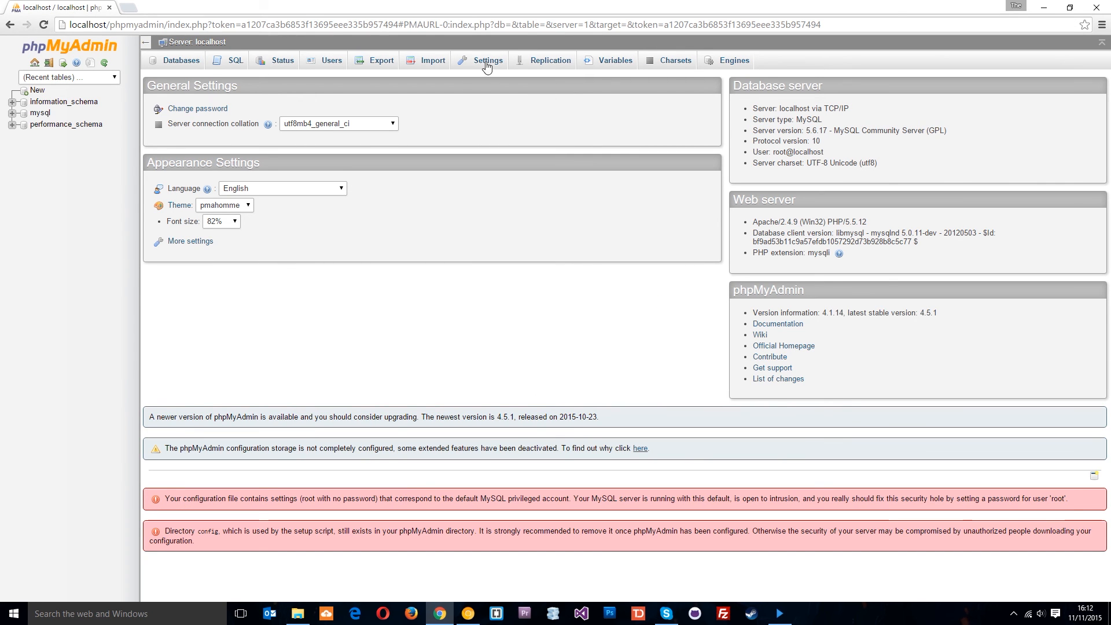